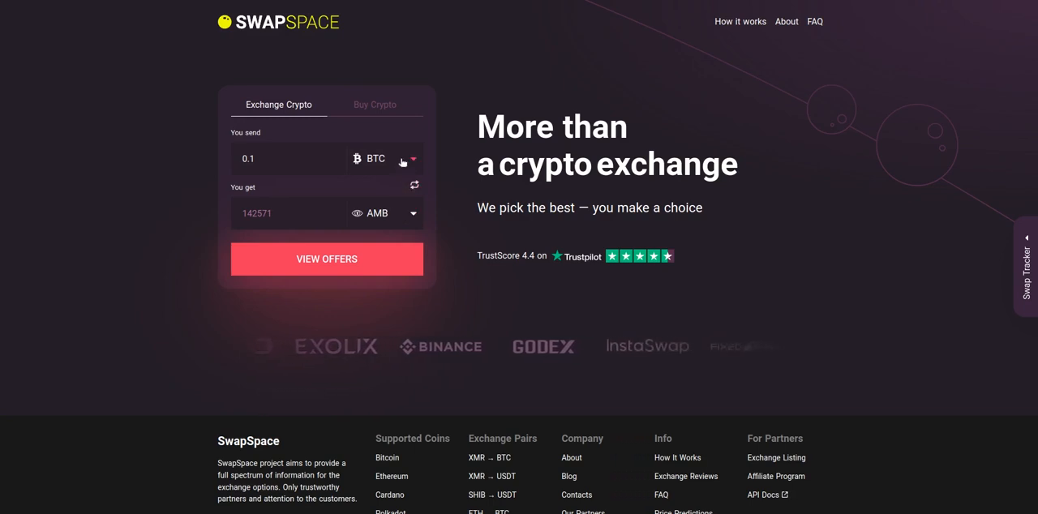
# - Choose Bitcoin (BTC) as the currency to send, sending 0.12 BTC
pyautogui.click(408, 157)
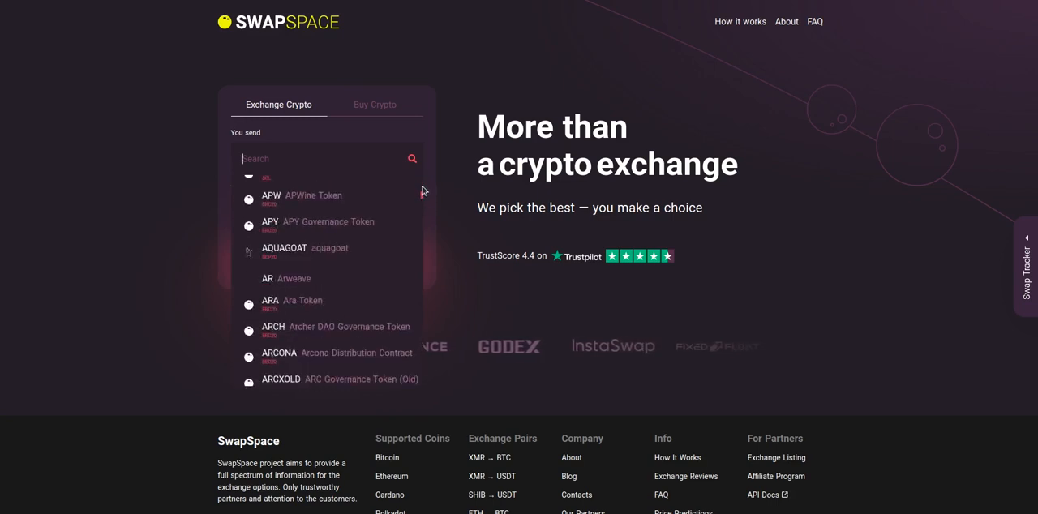
pyautogui.write('bt')
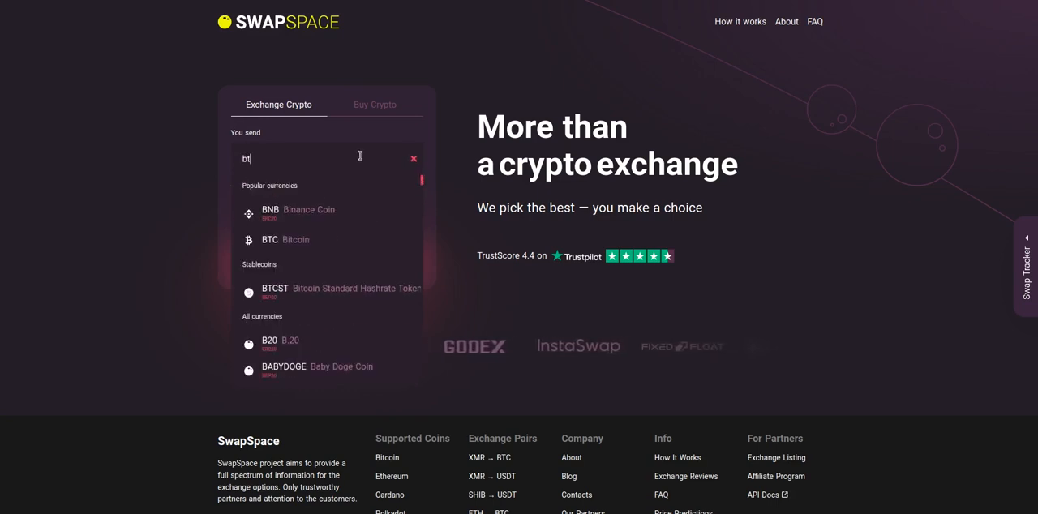
pyautogui.click(270, 240)
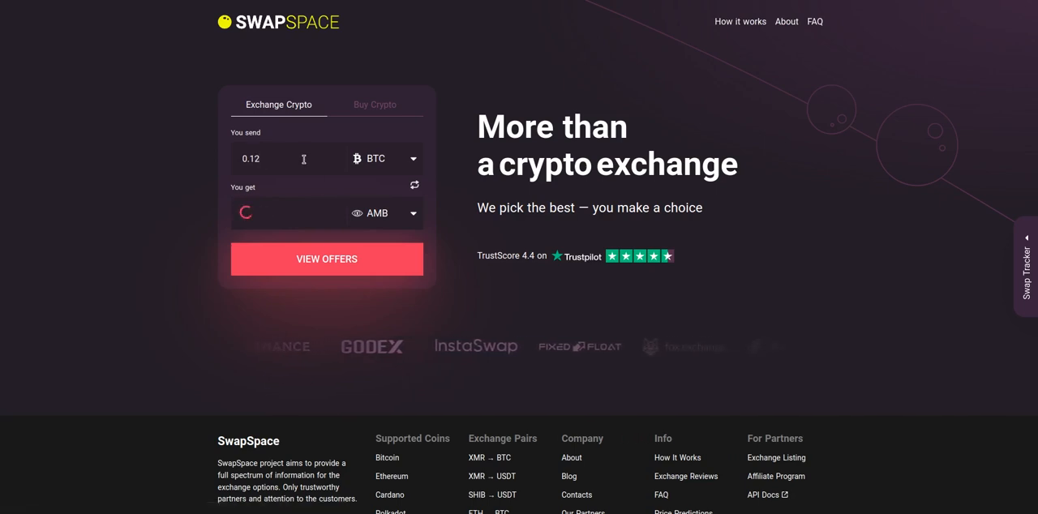
# - Choose Ambrosus (AMB) as the currency to receive, estimated at about 171,091 AMB
pyautogui.click(381, 214)
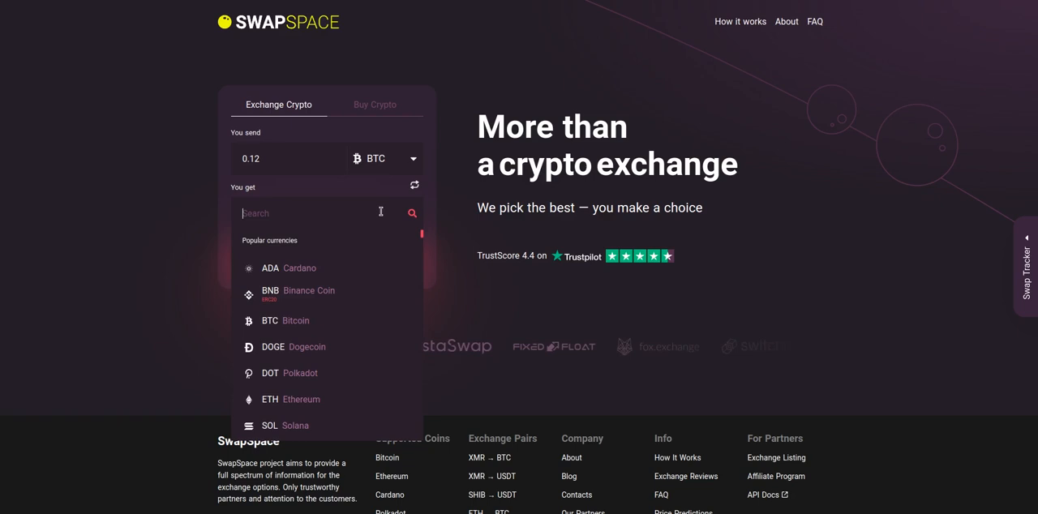
pyautogui.write('amb')
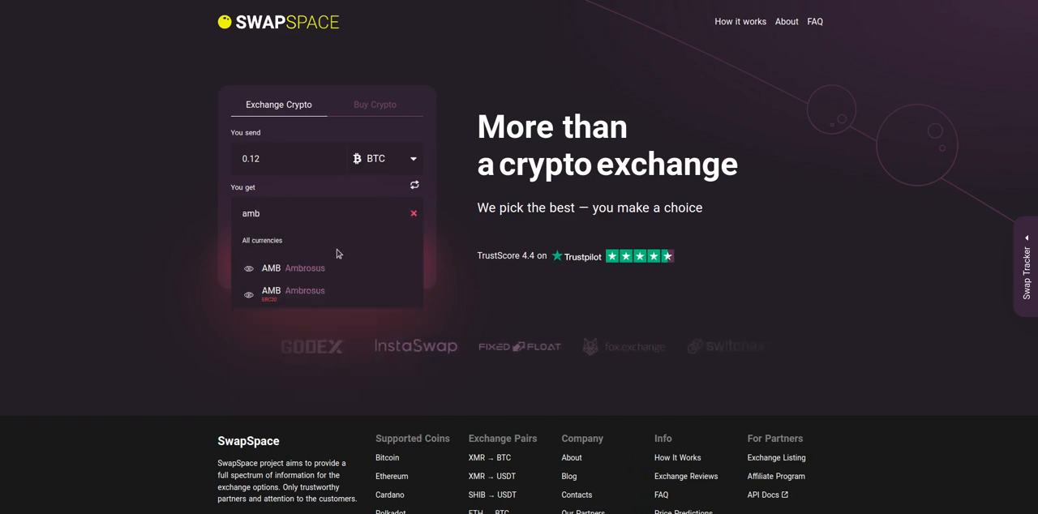
pyautogui.click(292, 268)
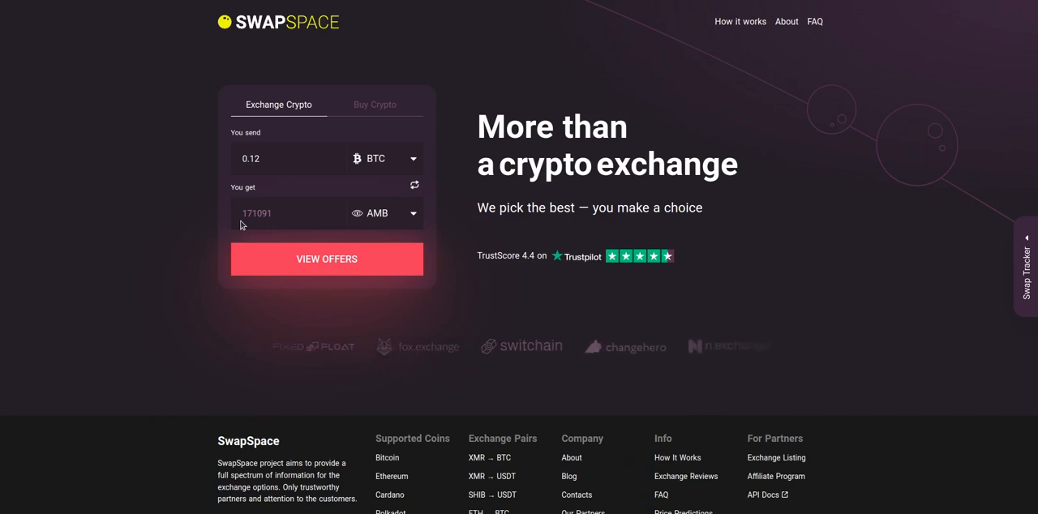
pyautogui.moveTo(327, 266)
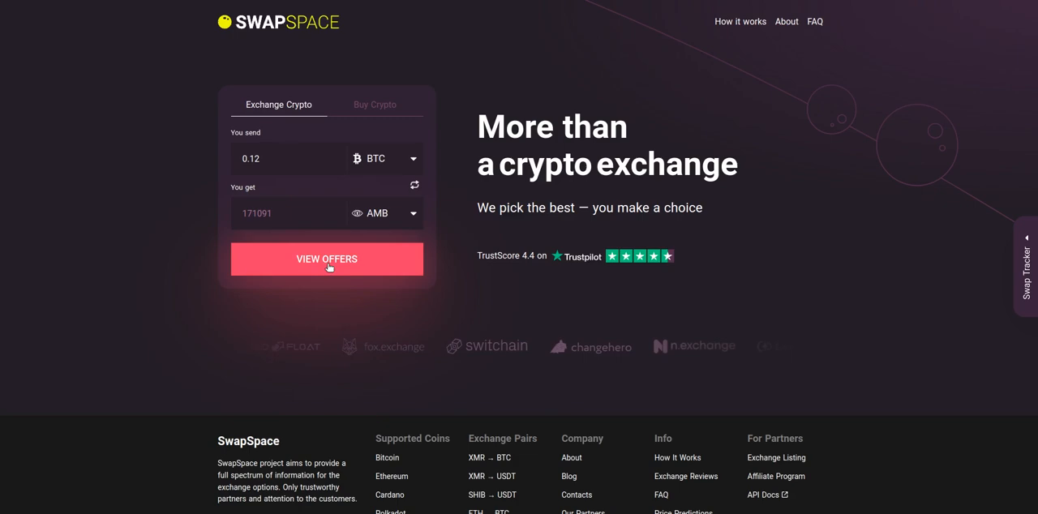
# - View the Exolix offers for 0.12 BTC to AMB, sorting by ETA and then back by rate
pyautogui.click(326, 260)
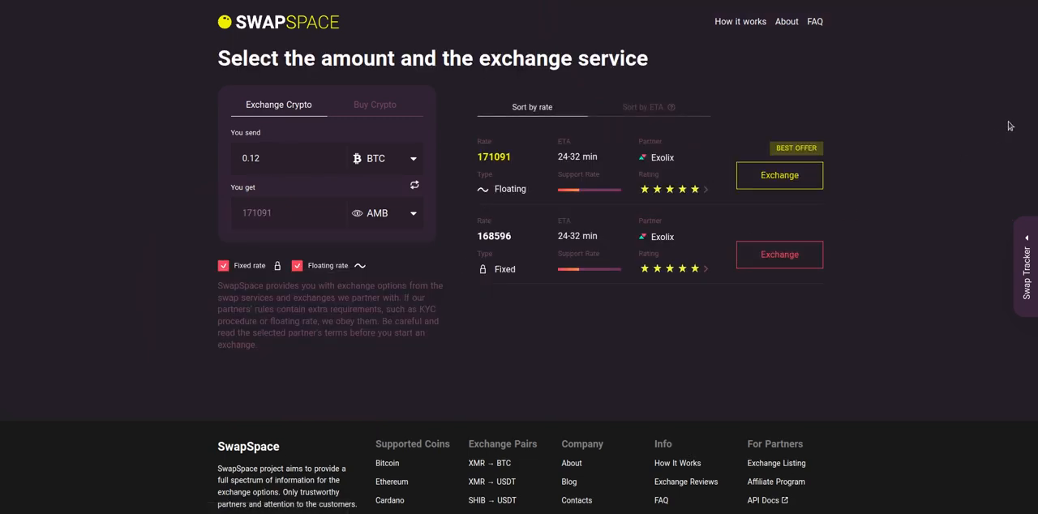
pyautogui.scroll(-3)
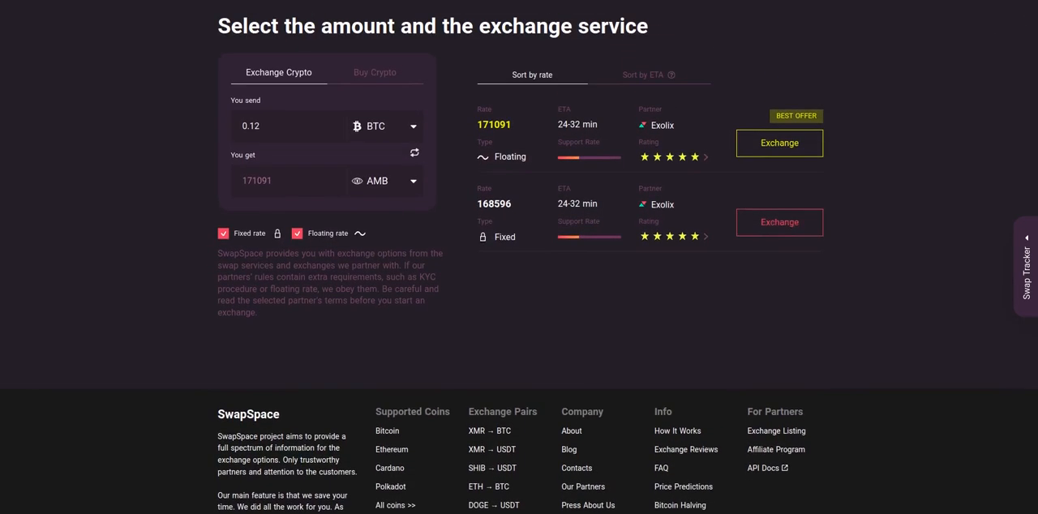
pyautogui.scroll(3)
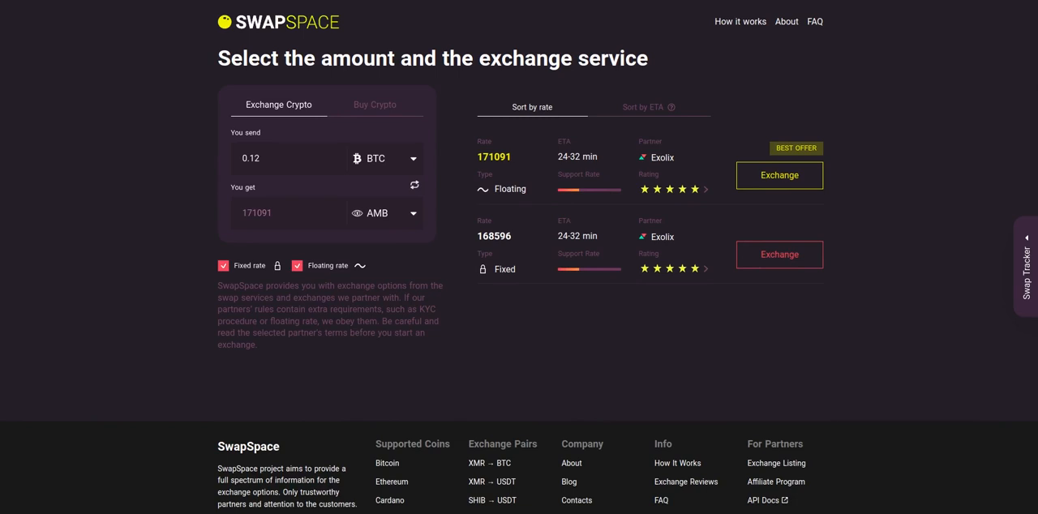
pyautogui.moveTo(938, 164)
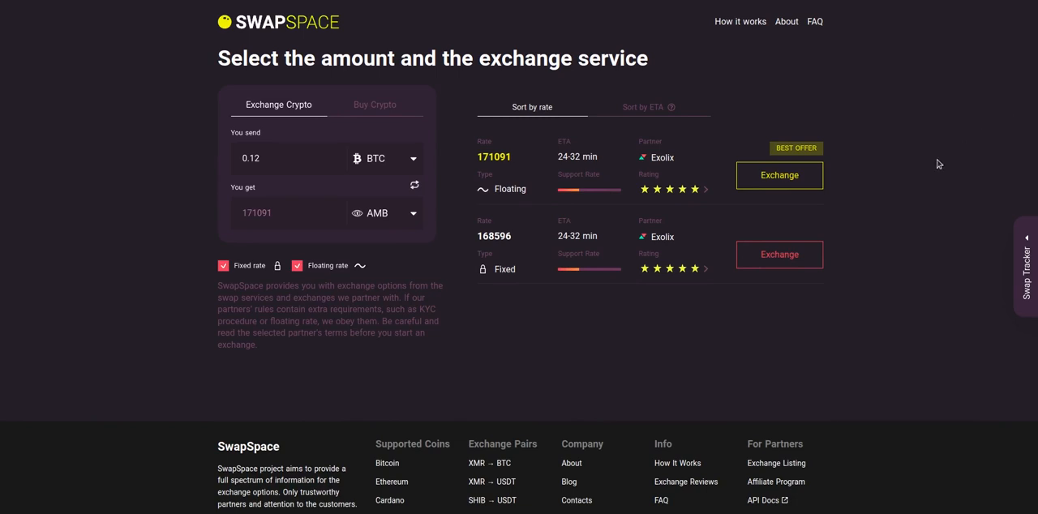
pyautogui.moveTo(529, 134)
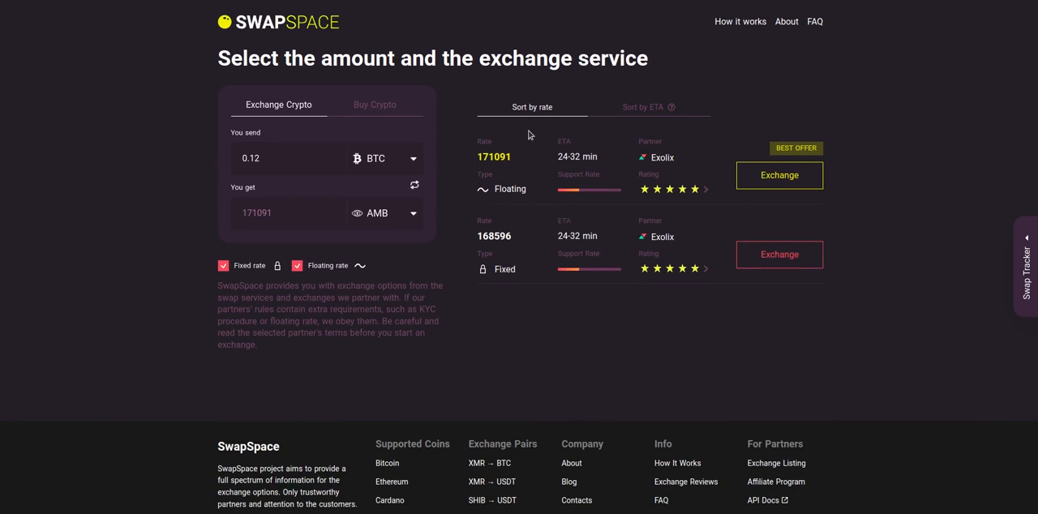
pyautogui.moveTo(724, 130)
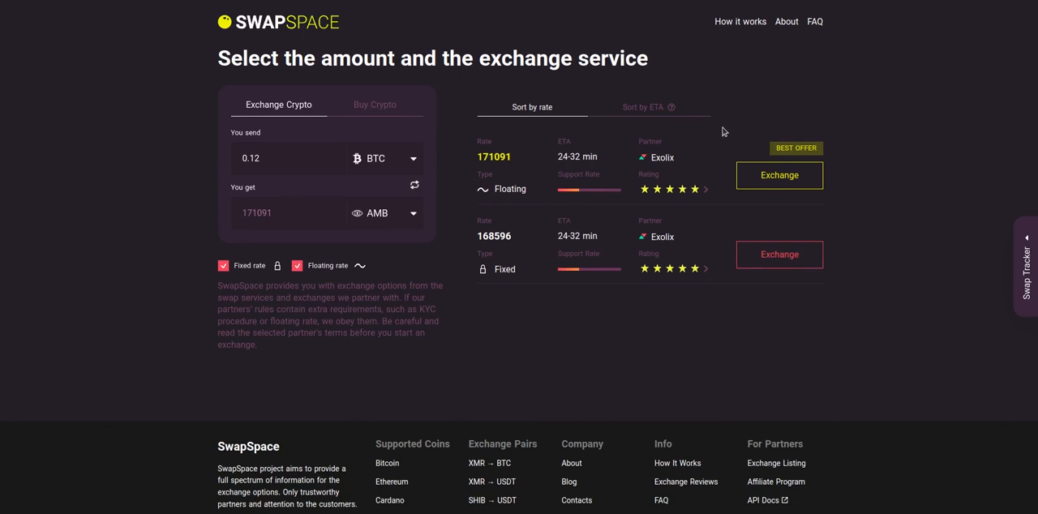
pyautogui.moveTo(697, 188)
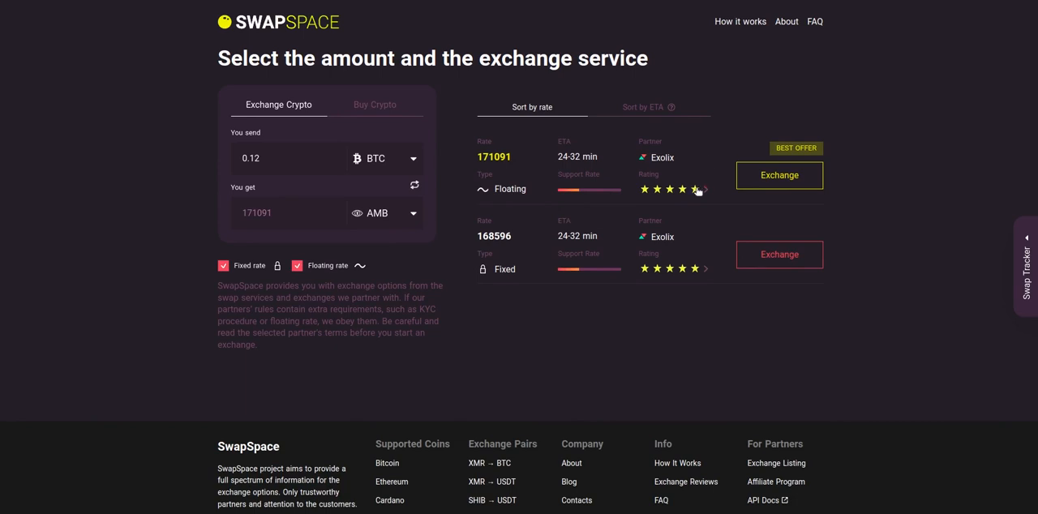
pyautogui.click(643, 107)
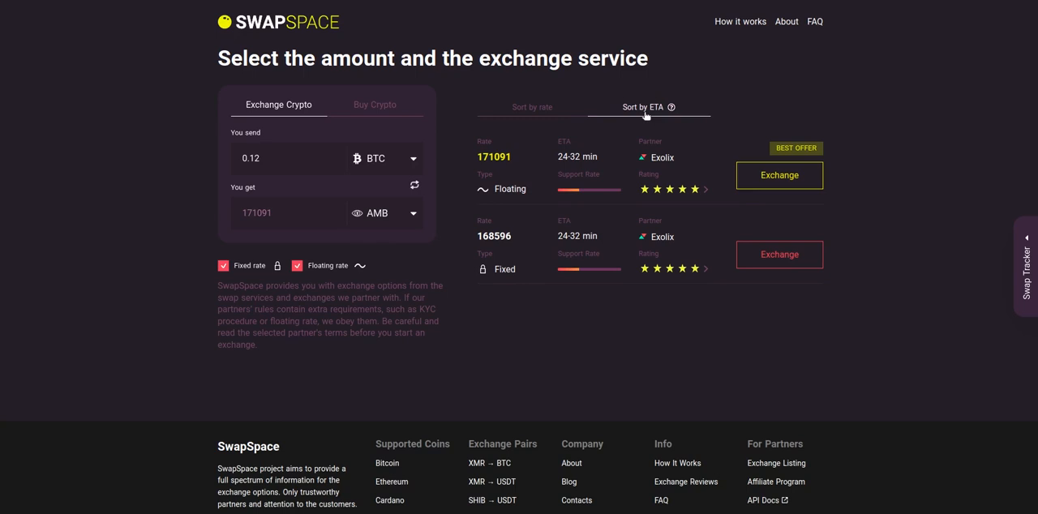
pyautogui.click(532, 107)
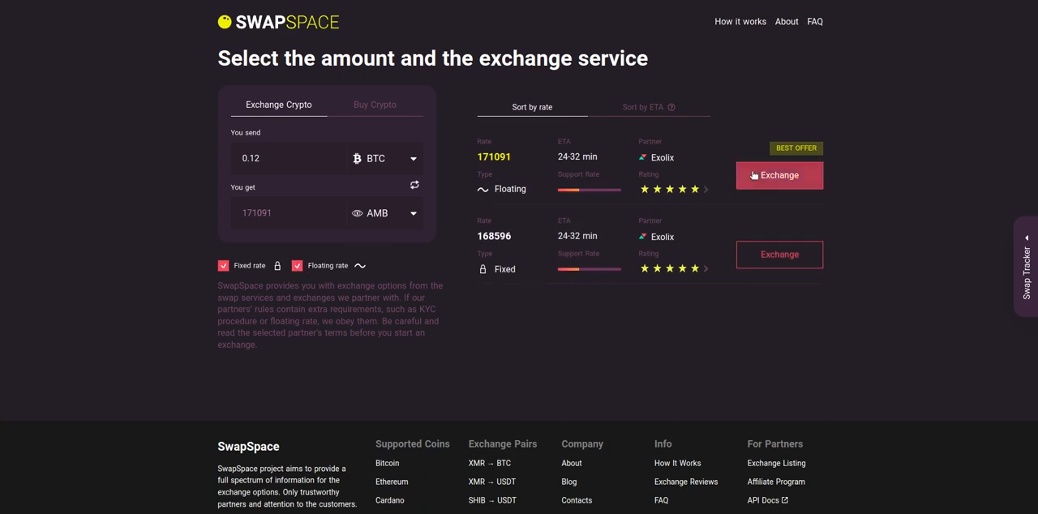
# - Select the best-rate Exolix floating offer and move to the recipient address step
pyautogui.click(779, 175)
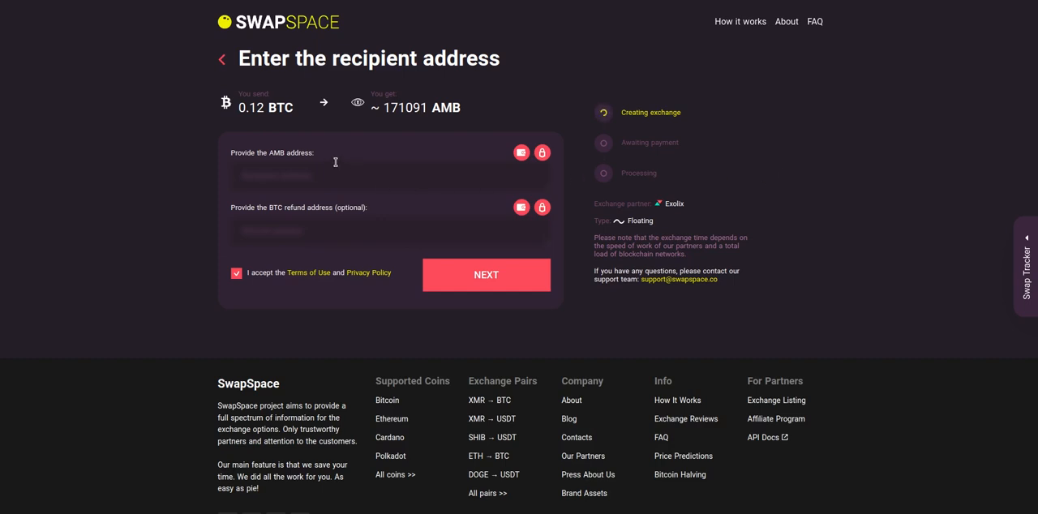
pyautogui.moveTo(305, 162)
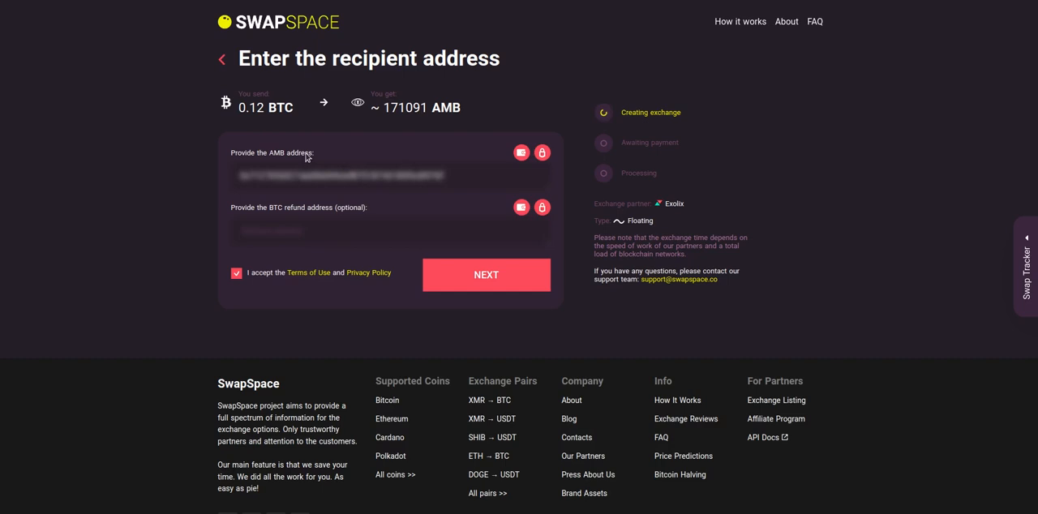
pyautogui.moveTo(521, 154)
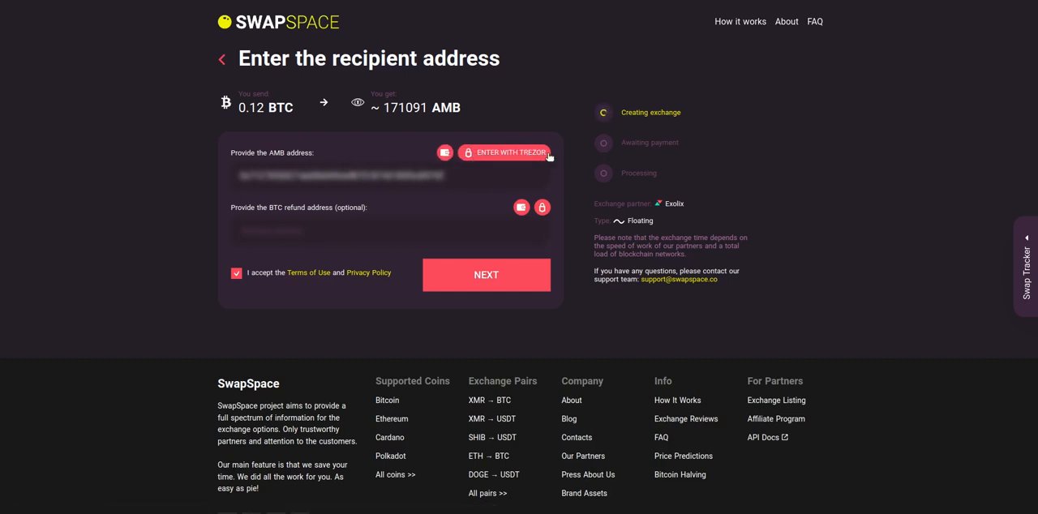
pyautogui.click(509, 153)
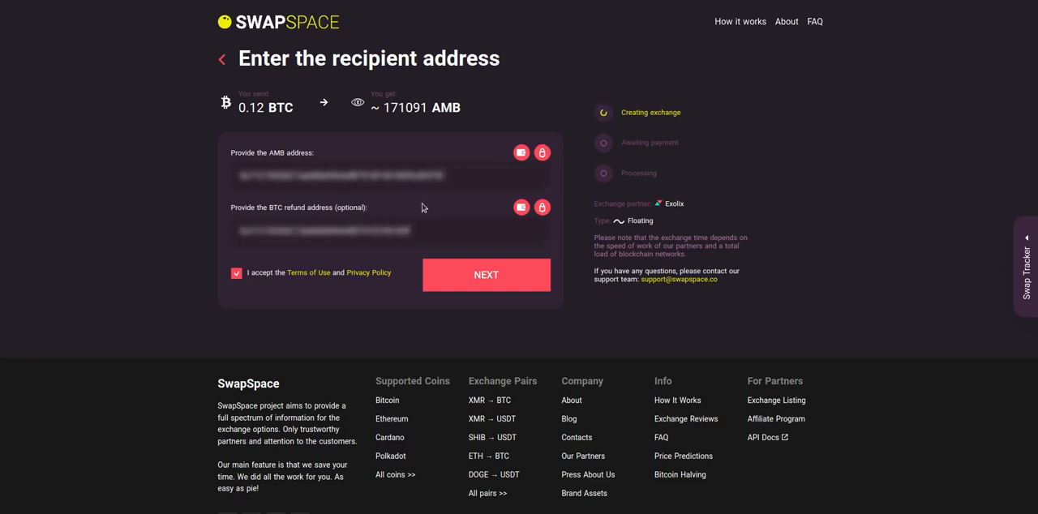
pyautogui.moveTo(484, 204)
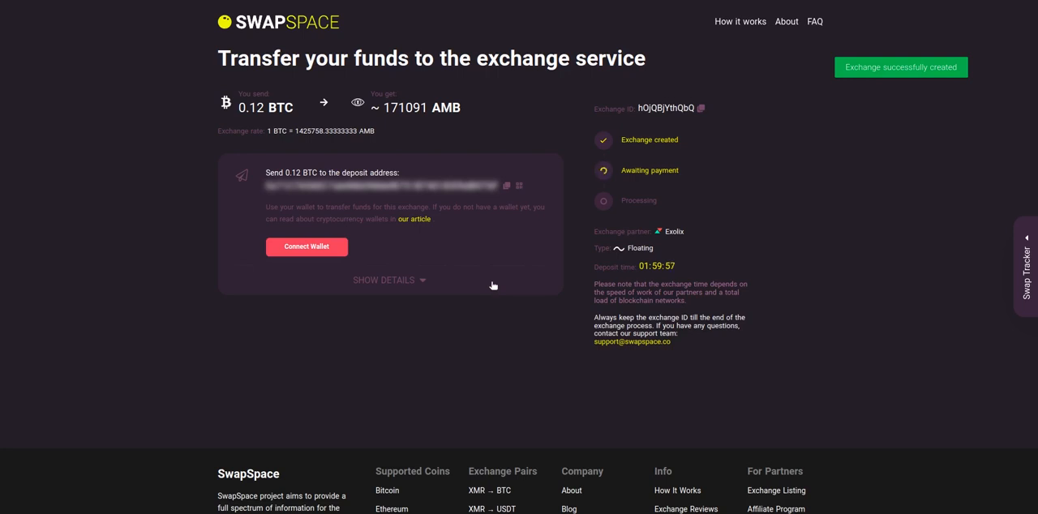
pyautogui.moveTo(323, 204)
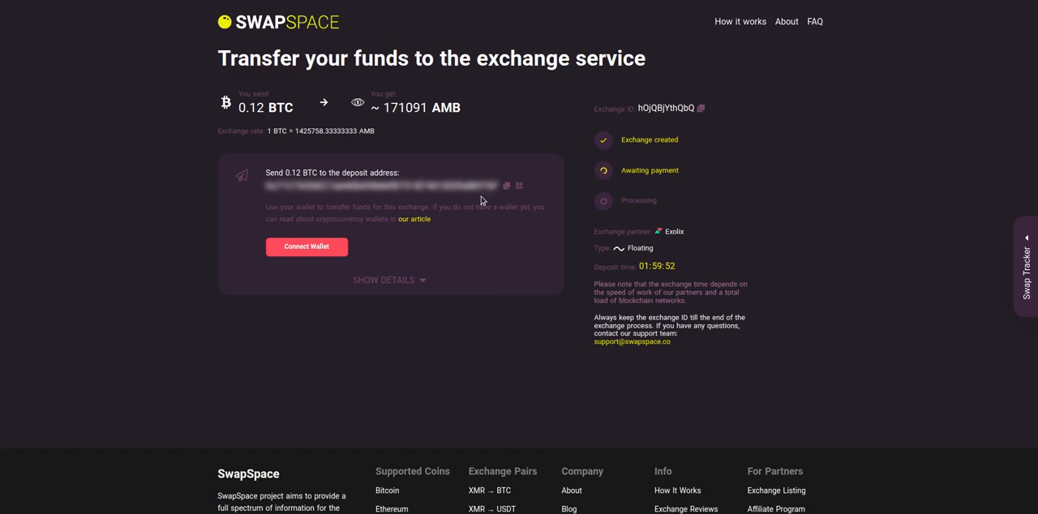
pyautogui.click(519, 185)
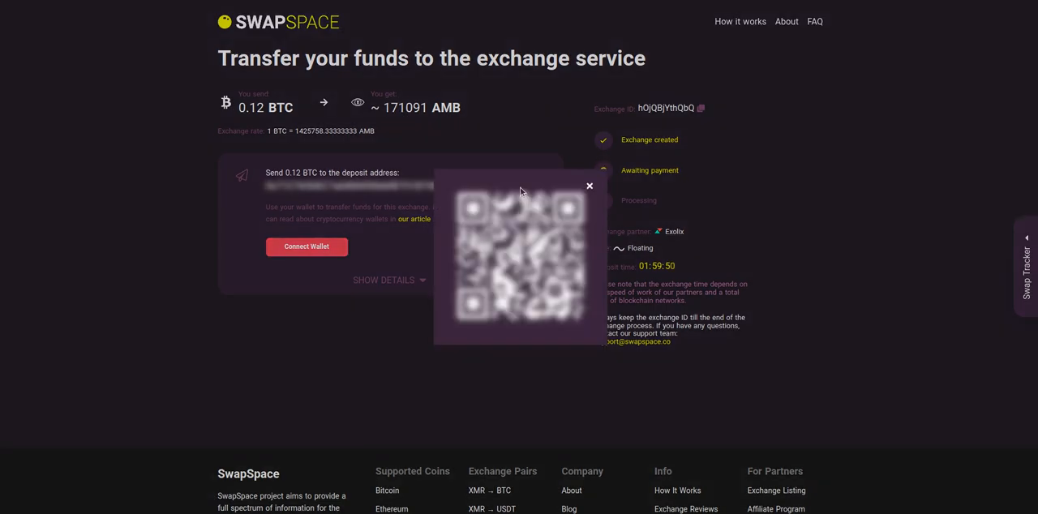
pyautogui.click(590, 185)
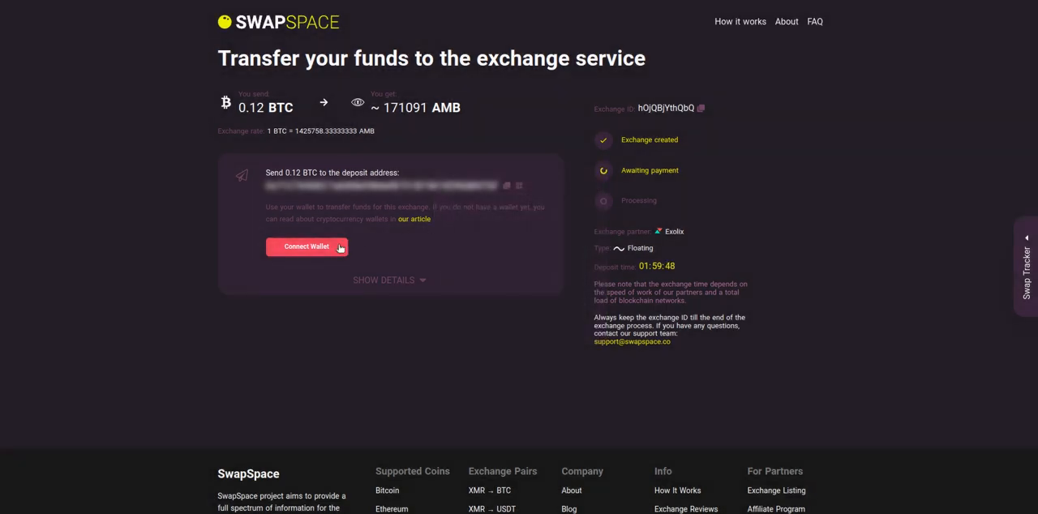
pyautogui.click(307, 246)
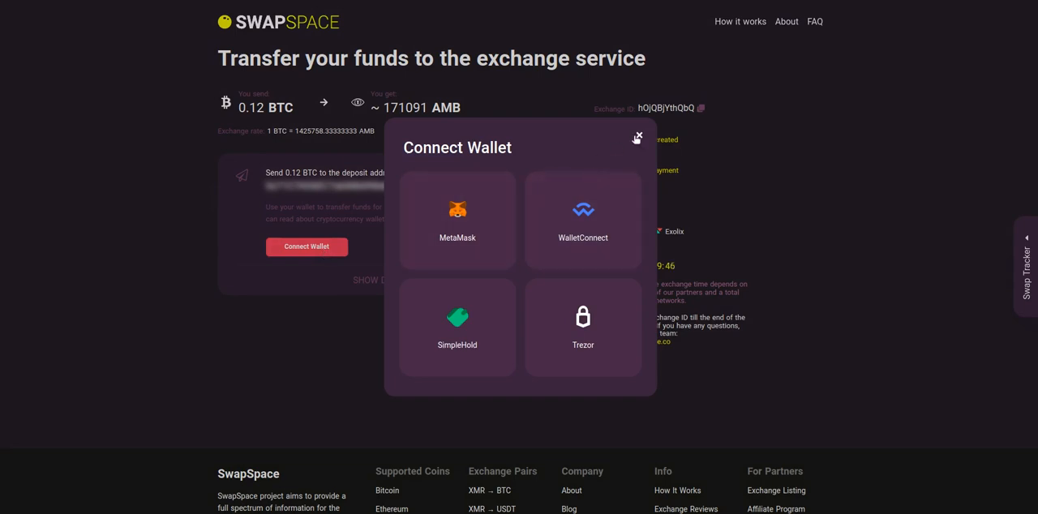
pyautogui.click(638, 137)
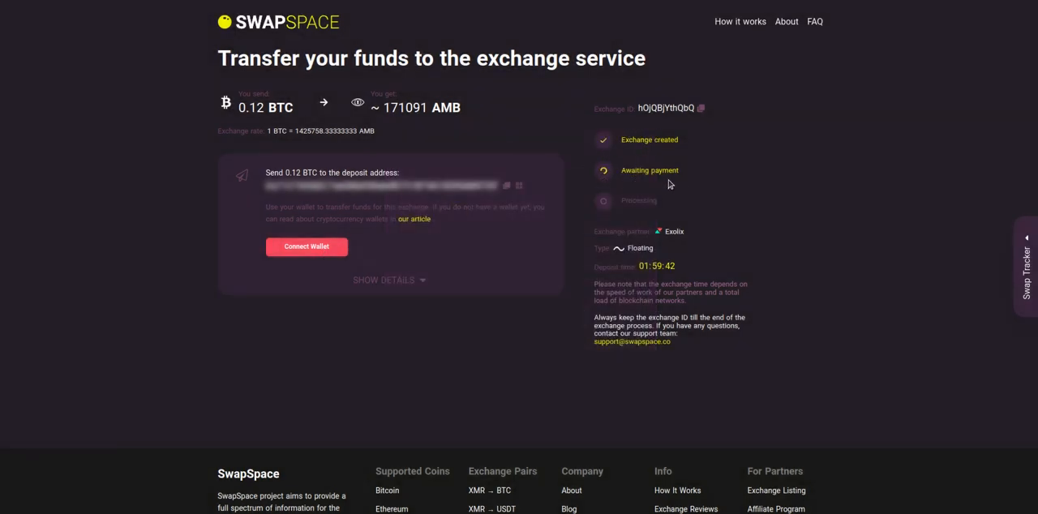
pyautogui.moveTo(678, 185)
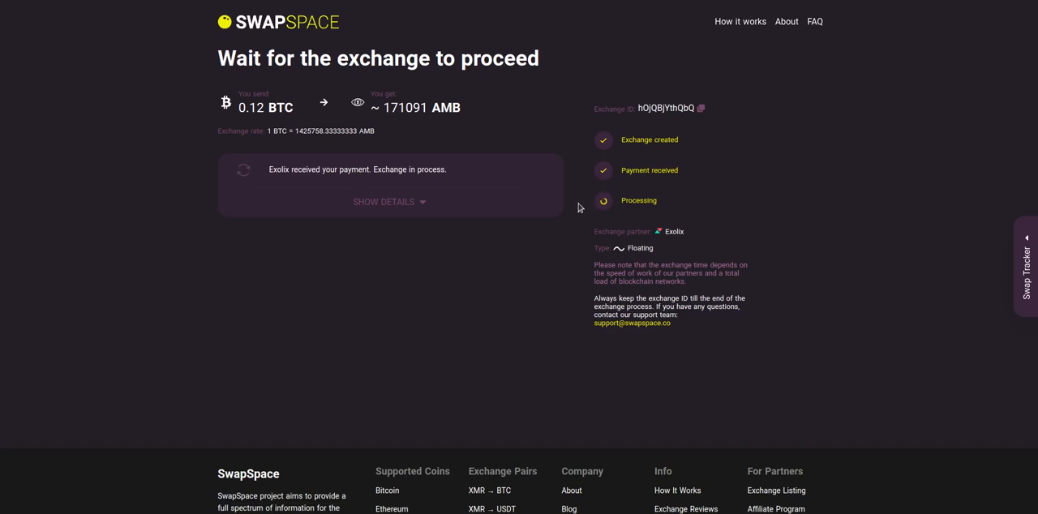
pyautogui.moveTo(600, 214)
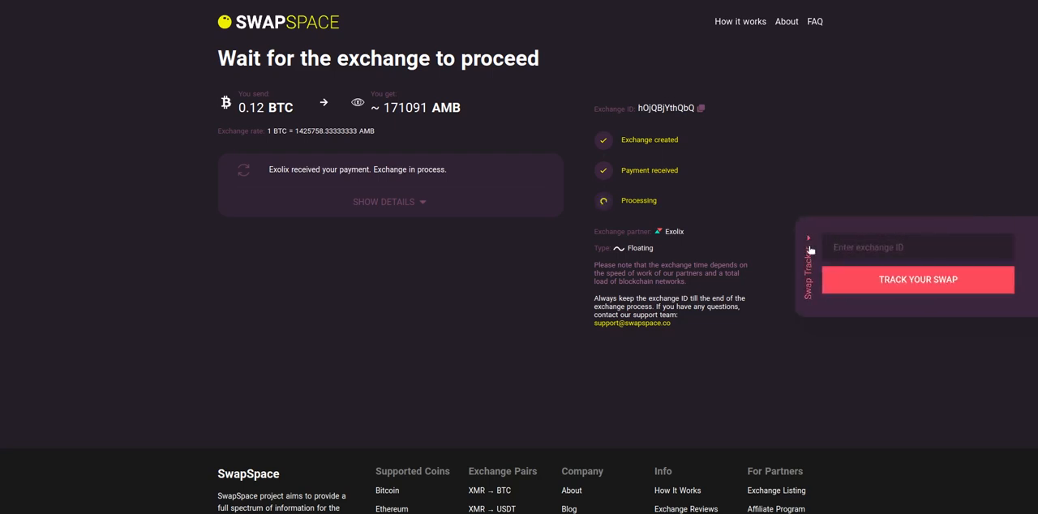
# - Close the Swap Tracker side panel while the exchange proceeds
pyautogui.click(808, 238)
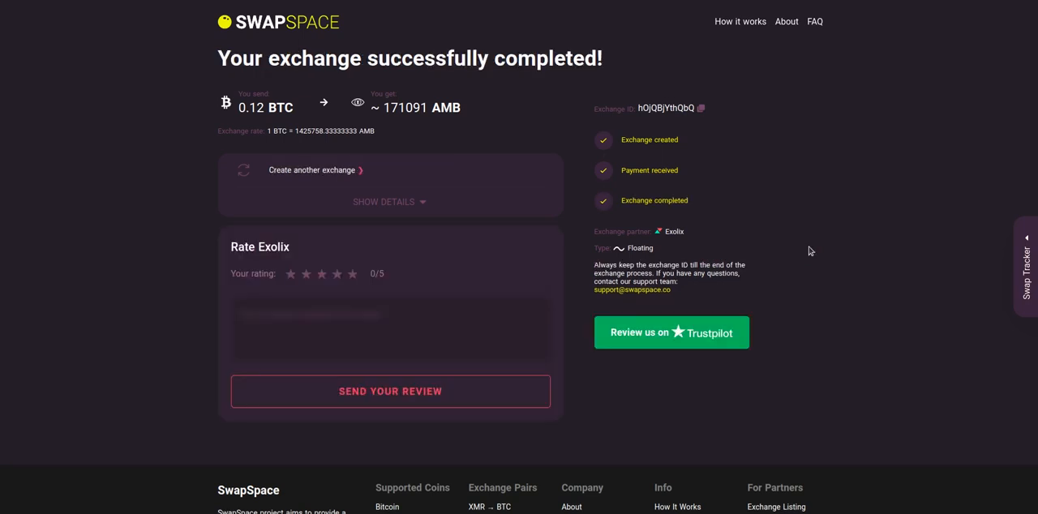
pyautogui.moveTo(684, 222)
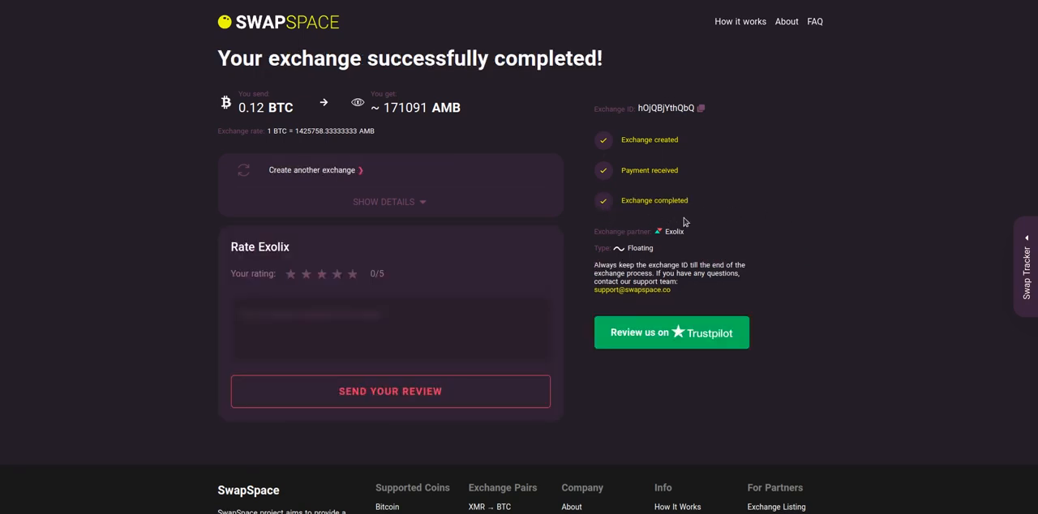
pyautogui.moveTo(403, 202)
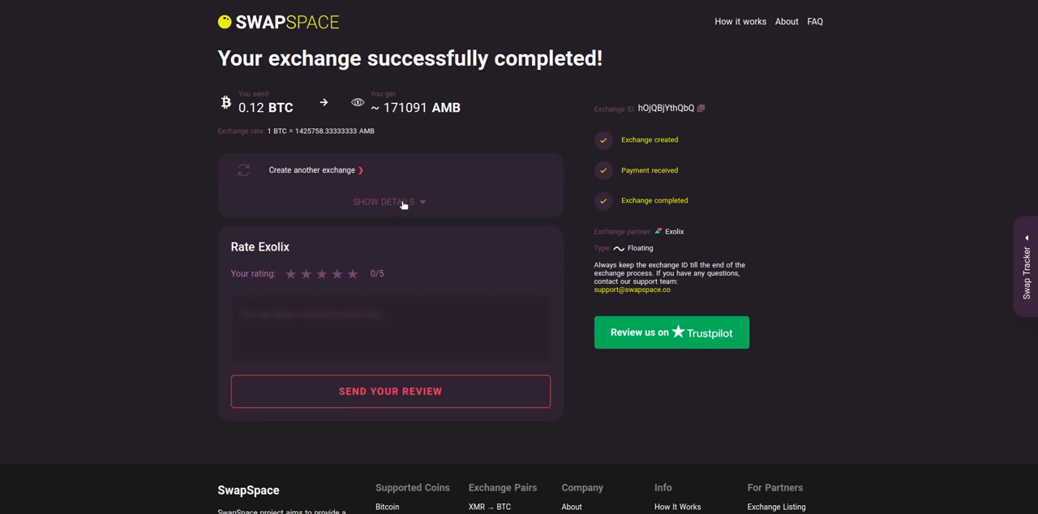
# - Reveal the deposit and recipient addresses of the completed exchange, then hide them again
pyautogui.click(389, 201)
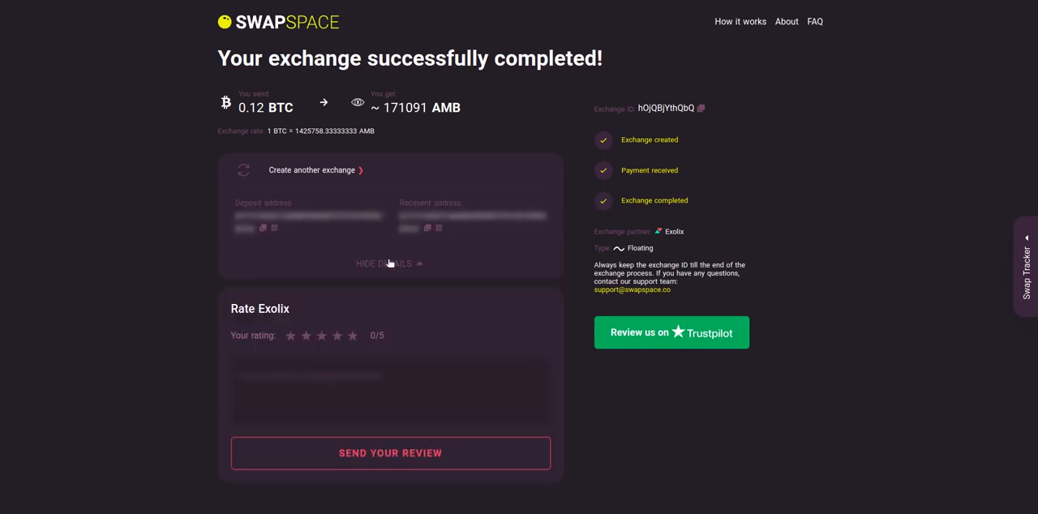
pyautogui.click(389, 263)
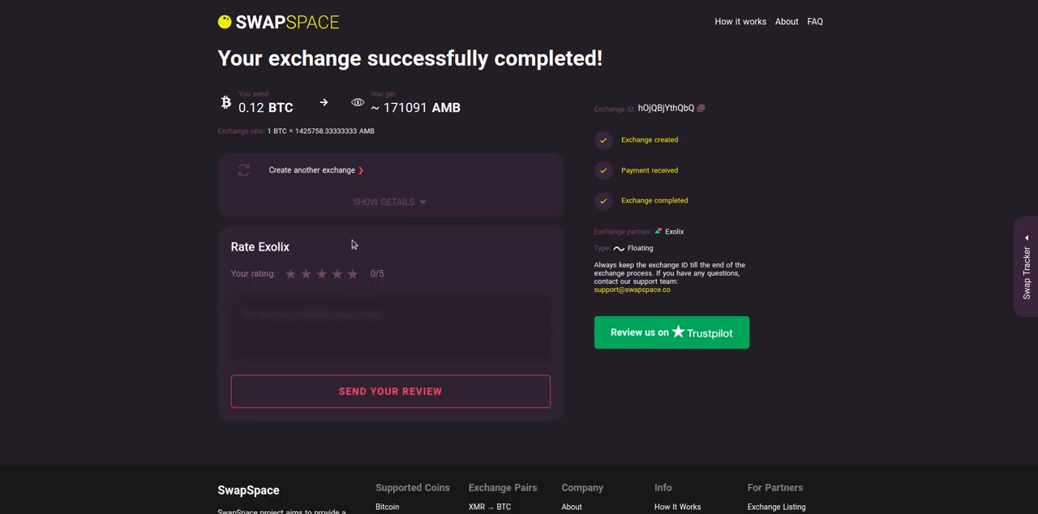
pyautogui.moveTo(314, 124)
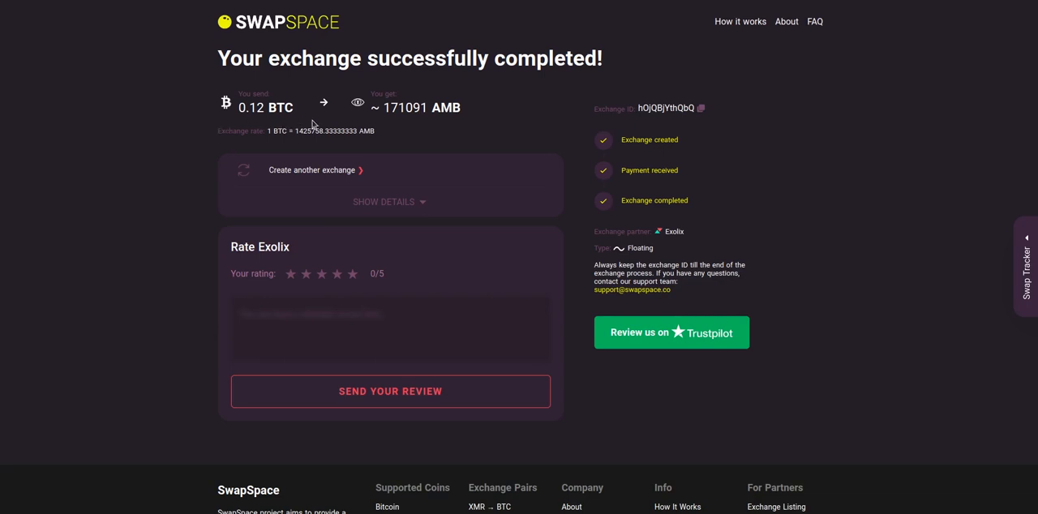
pyautogui.moveTo(473, 127)
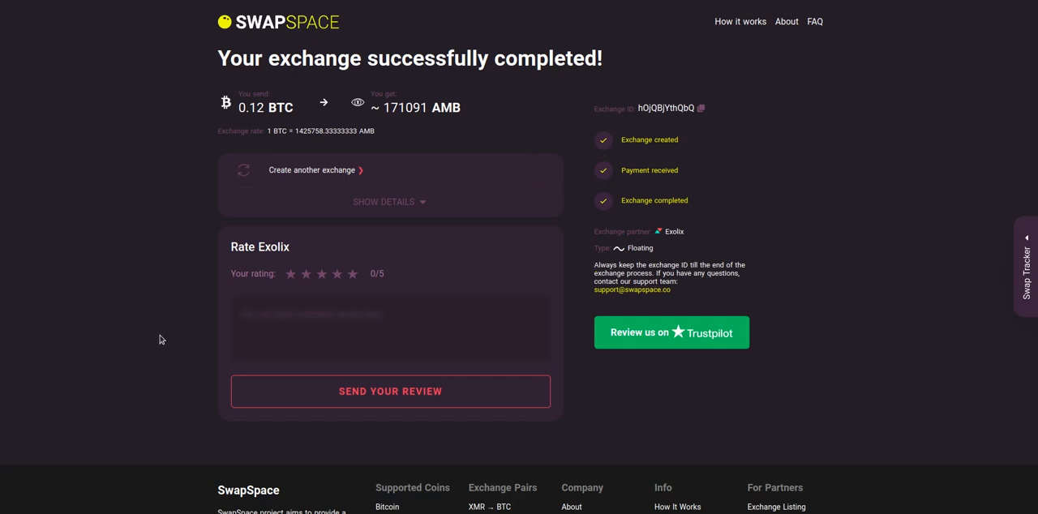
pyautogui.moveTo(415, 227)
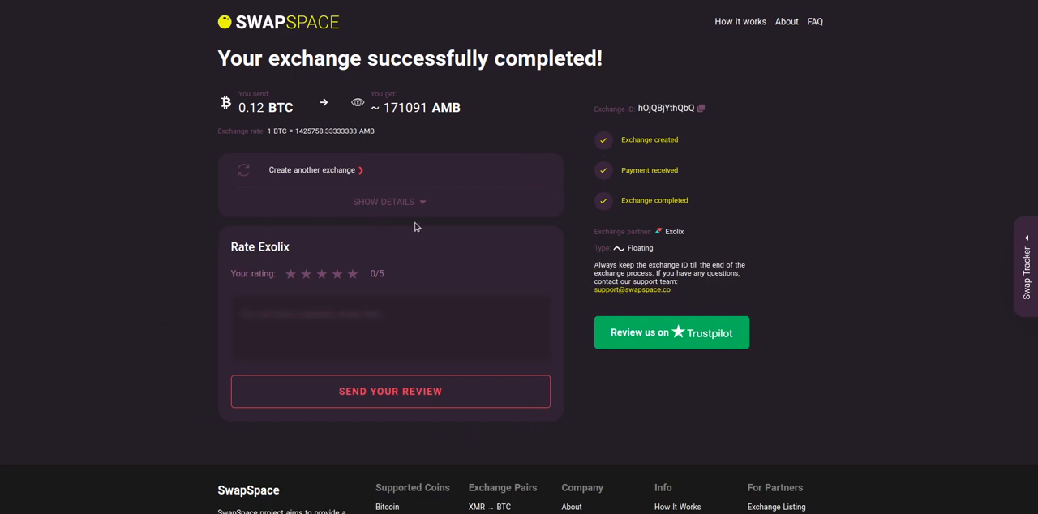
pyautogui.moveTo(788, 300)
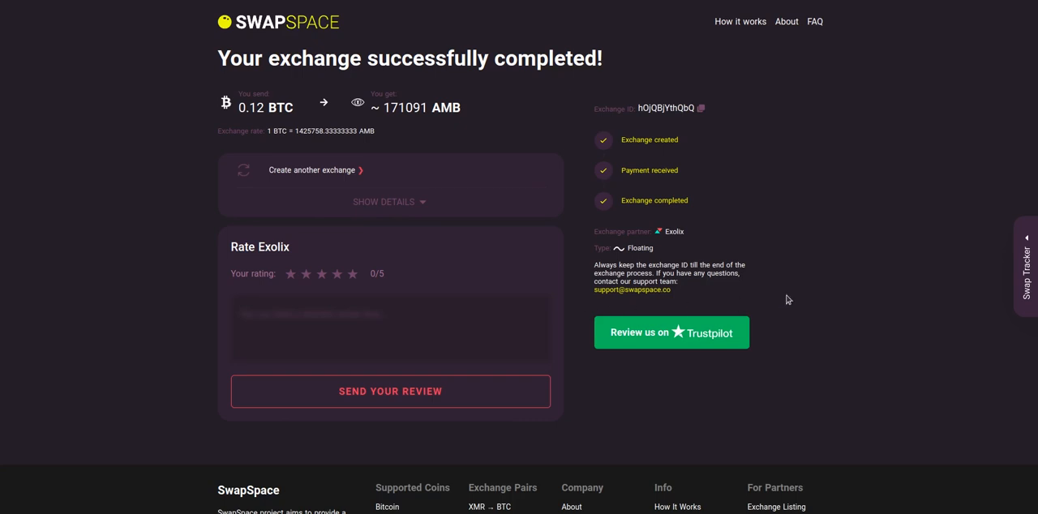
pyautogui.moveTo(856, 292)
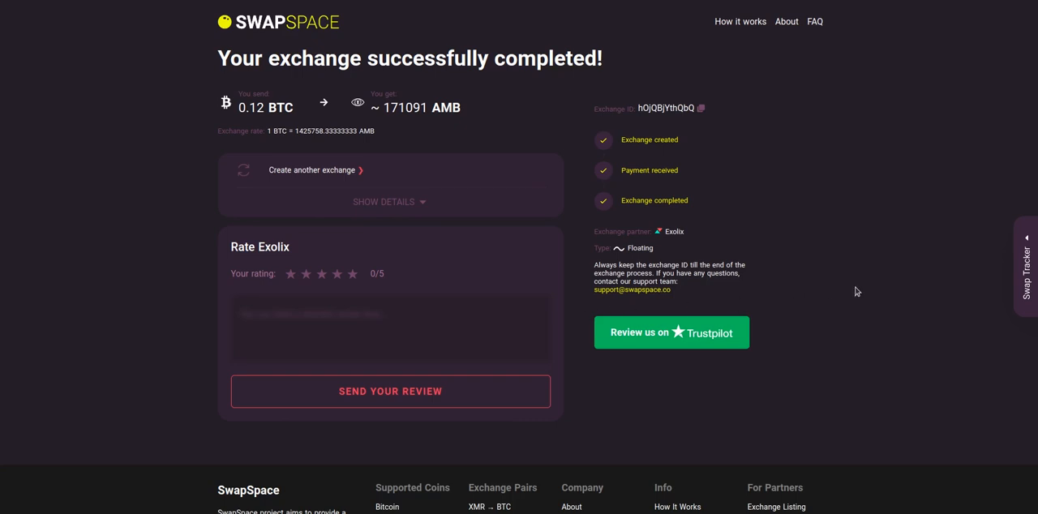